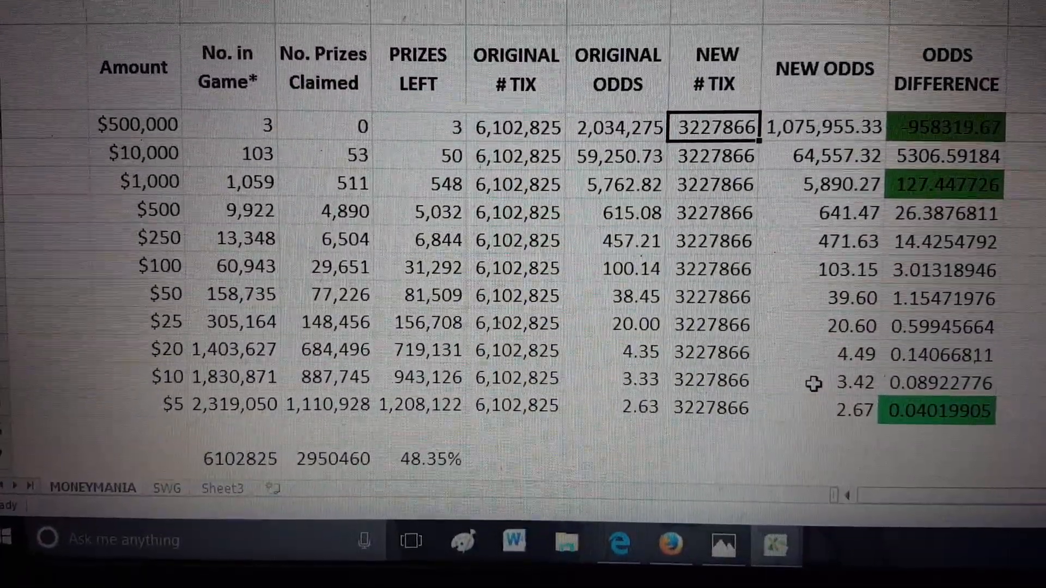
# Step: Fill the ticket count 3152365 down the NEW # TIX column to recalculate the odds
pyautogui.scroll(-3)
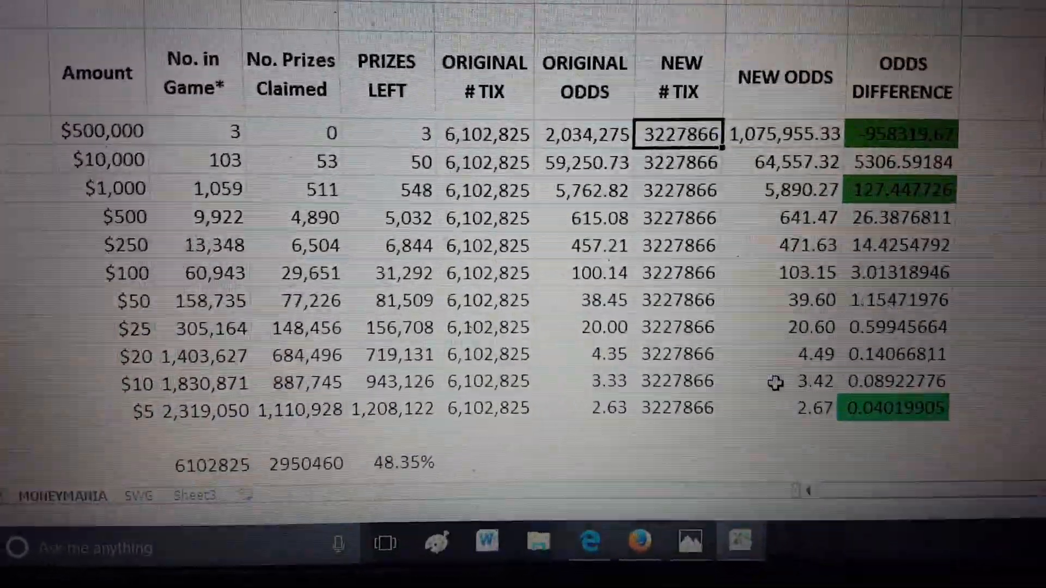
pyautogui.scroll(-3)
pyautogui.write('3152365')
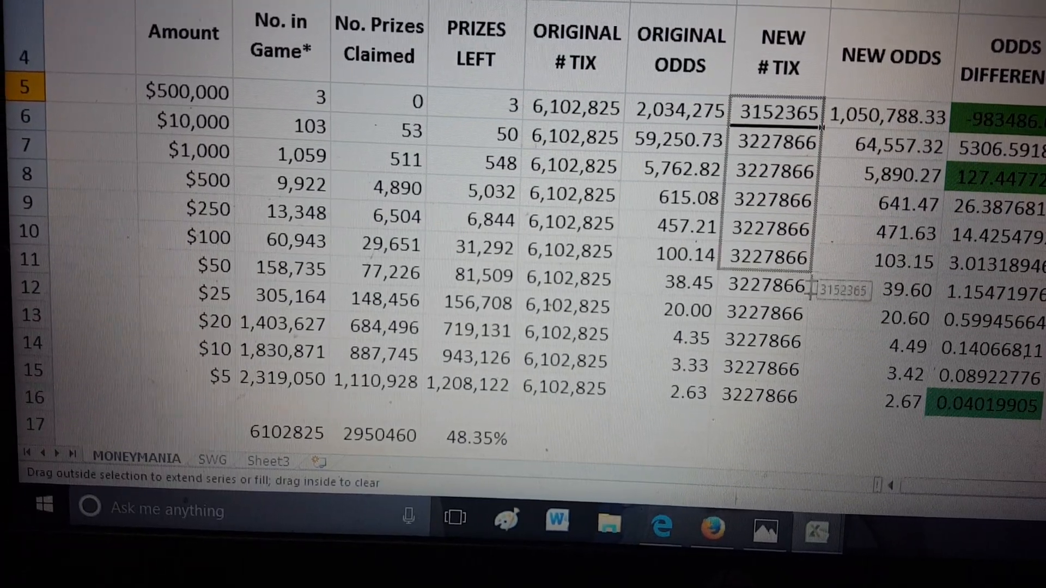
pyautogui.moveTo(777, 117); pyautogui.dragTo(777, 397)
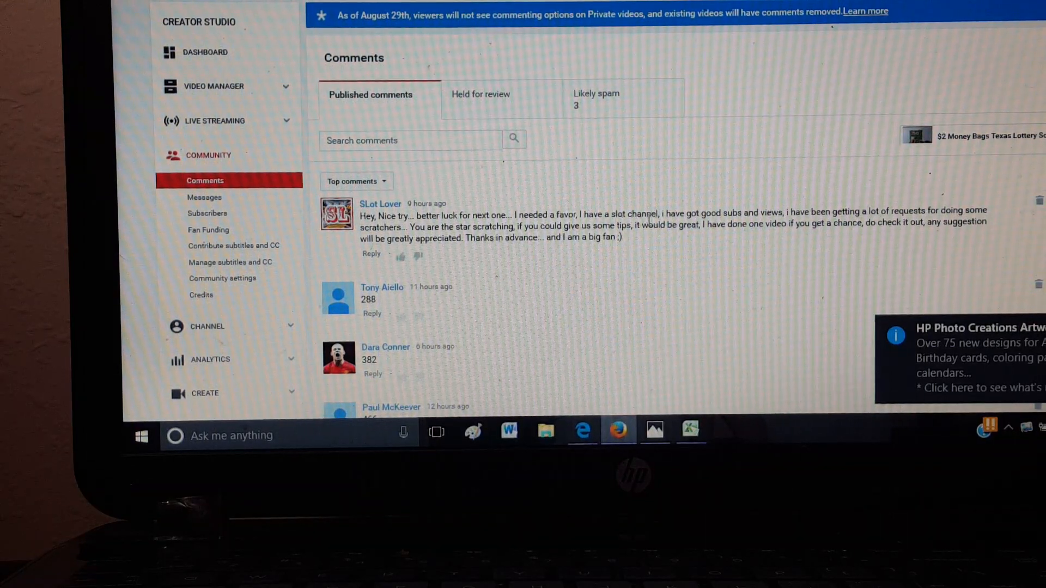
# Step: Approve the held comments reading 689 and 111 along with the third marked one
pyautogui.scroll(-3)
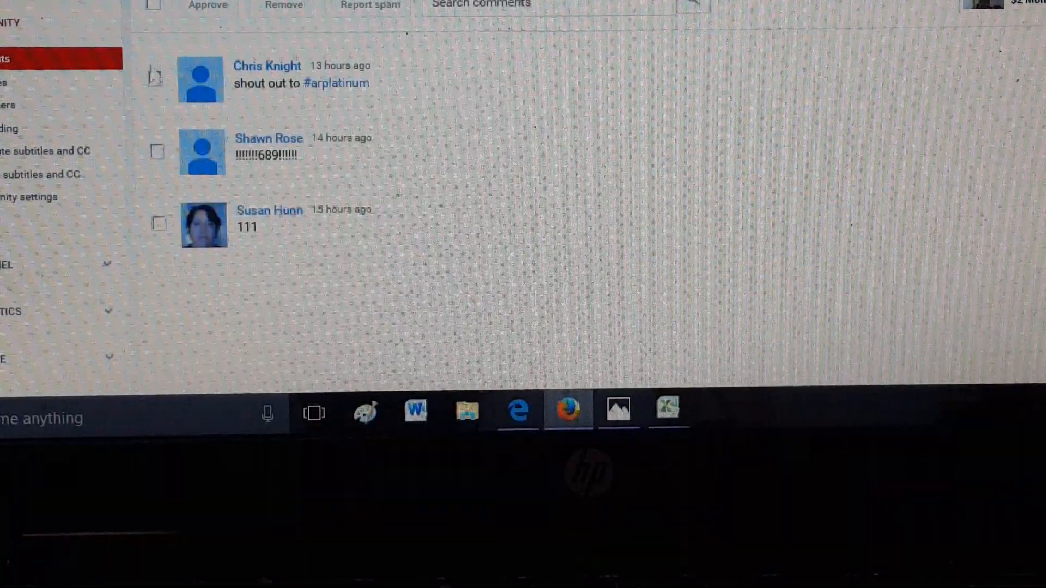
pyautogui.click(157, 151)
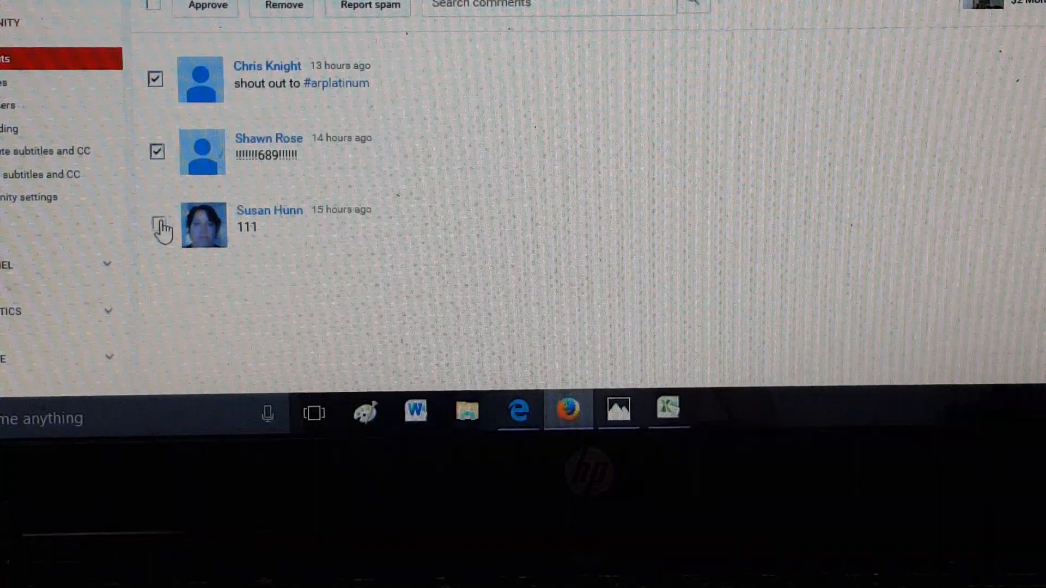
pyautogui.click(158, 223)
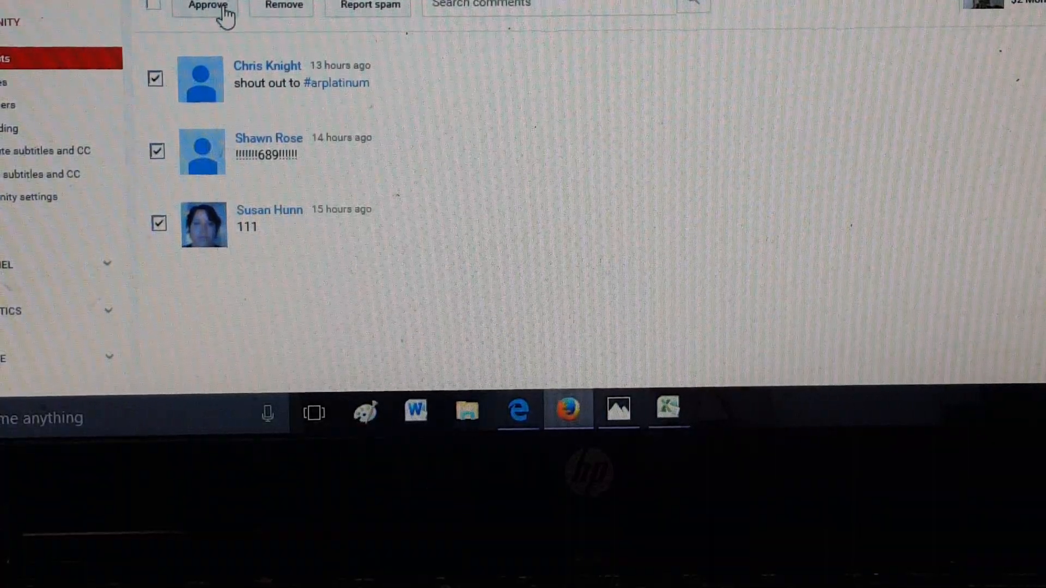
pyautogui.click(207, 7)
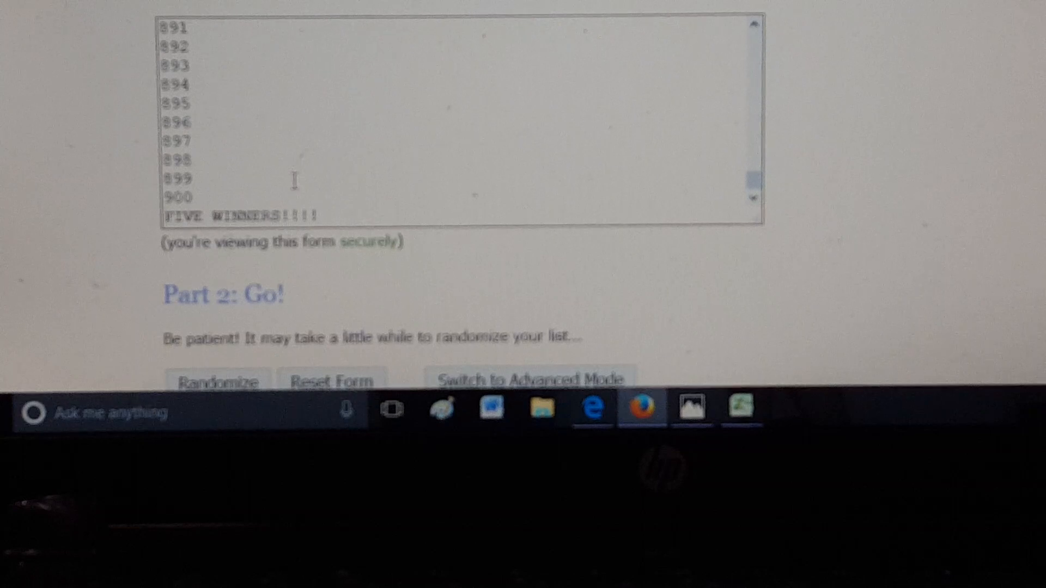
# Step: Randomize the numbered list ending in 'FIVE WINNERS!!!!' to draw the winners
pyautogui.scroll(-3)
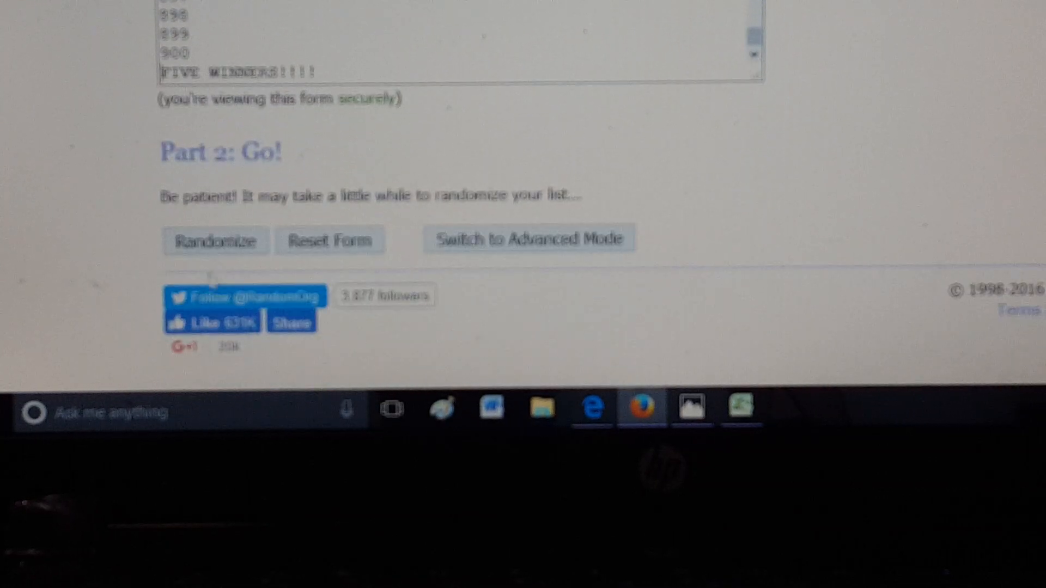
pyautogui.click(215, 241)
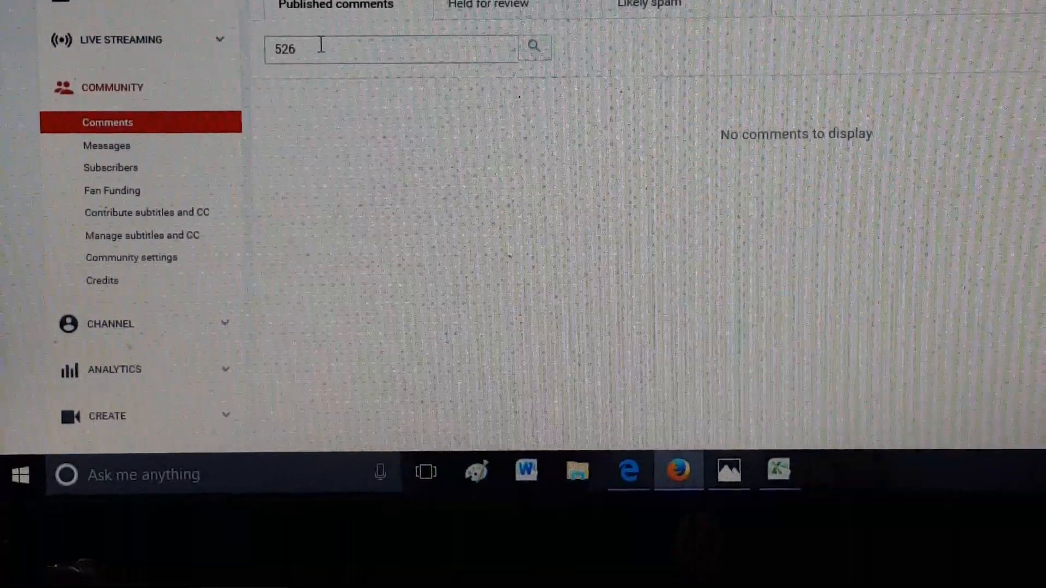
# Step: Search the published comments for 526, then 525, both finding no matches
pyautogui.press('Backspace')
pyautogui.write('5')
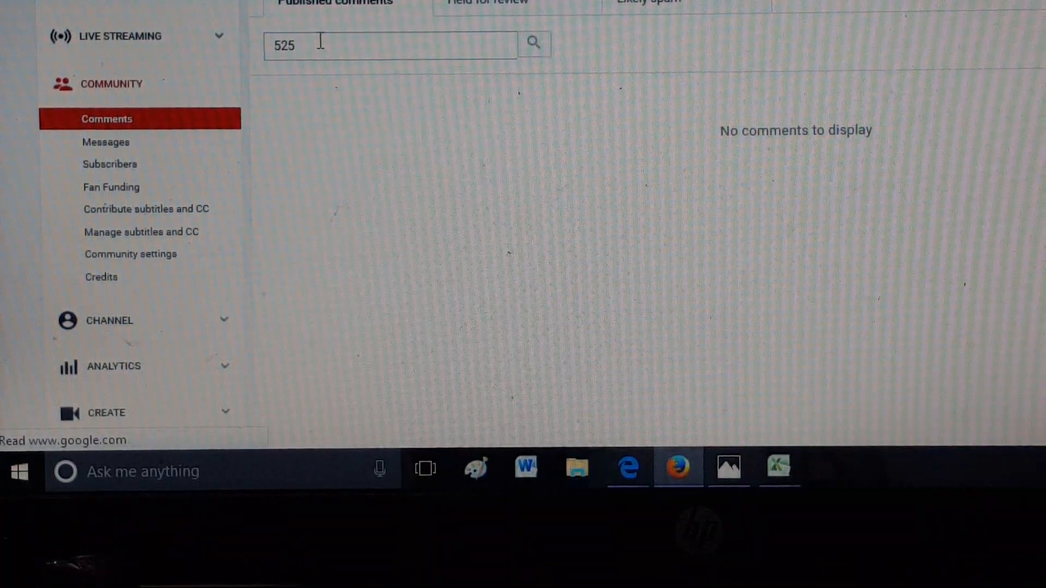
pyautogui.press('Backspace')
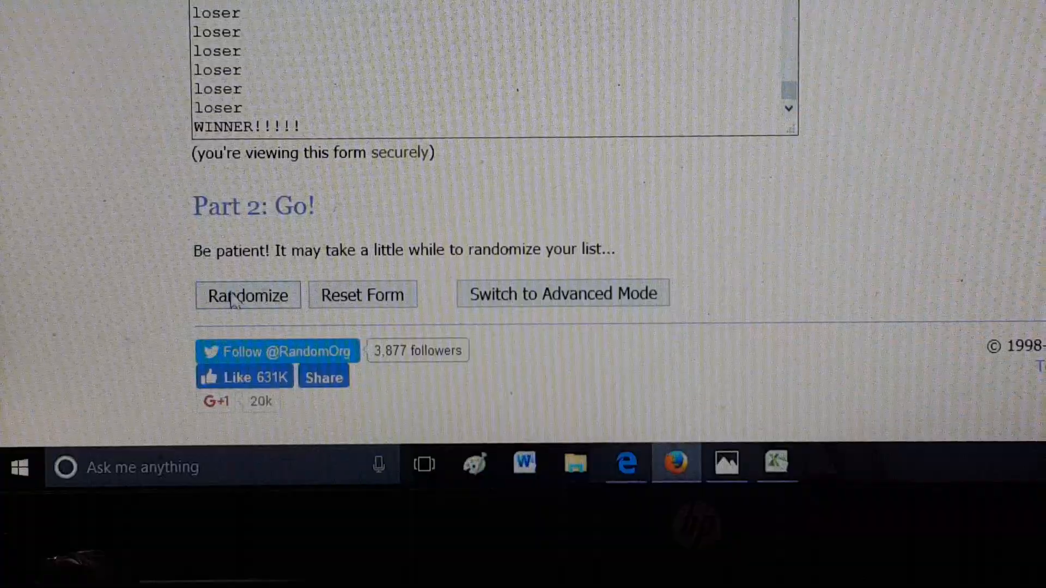
# Step: Randomize the 200-item loser/WINNER list
pyautogui.click(247, 295)
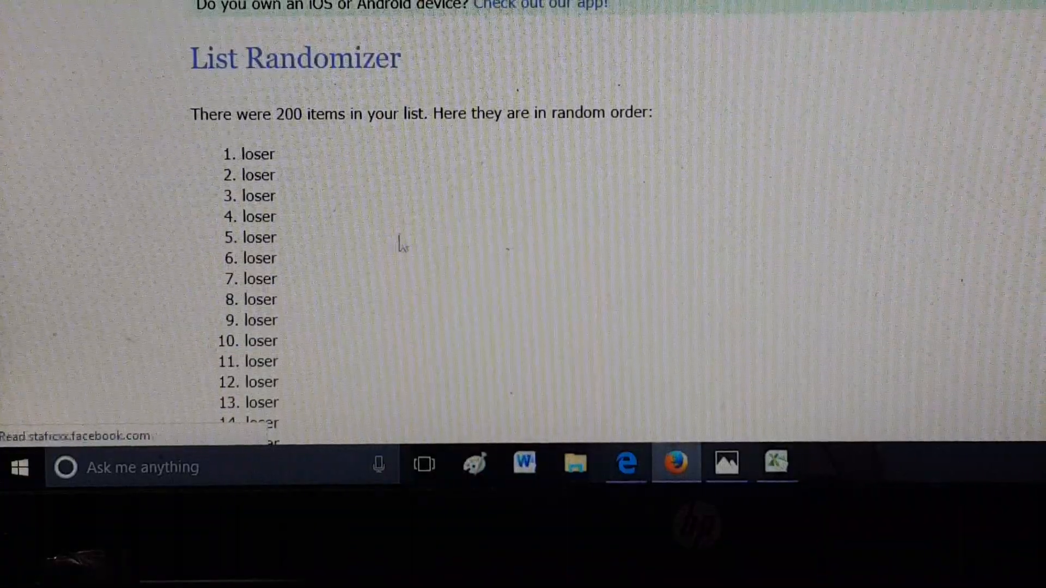
pyautogui.scroll(-3)
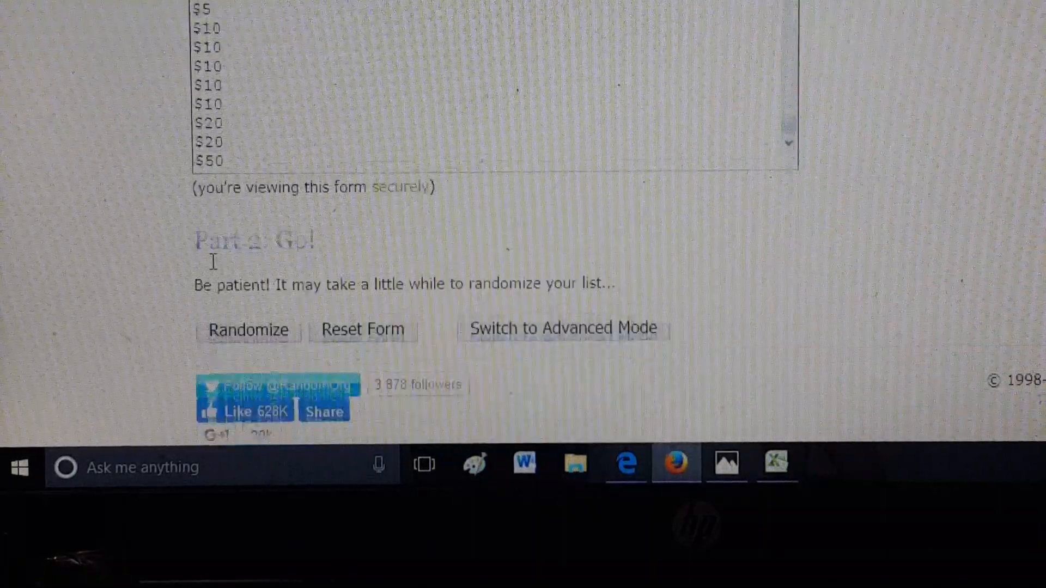
# Step: Randomize the 200-item dollar-prize list and review the mostly $1 results
pyautogui.click(247, 329)
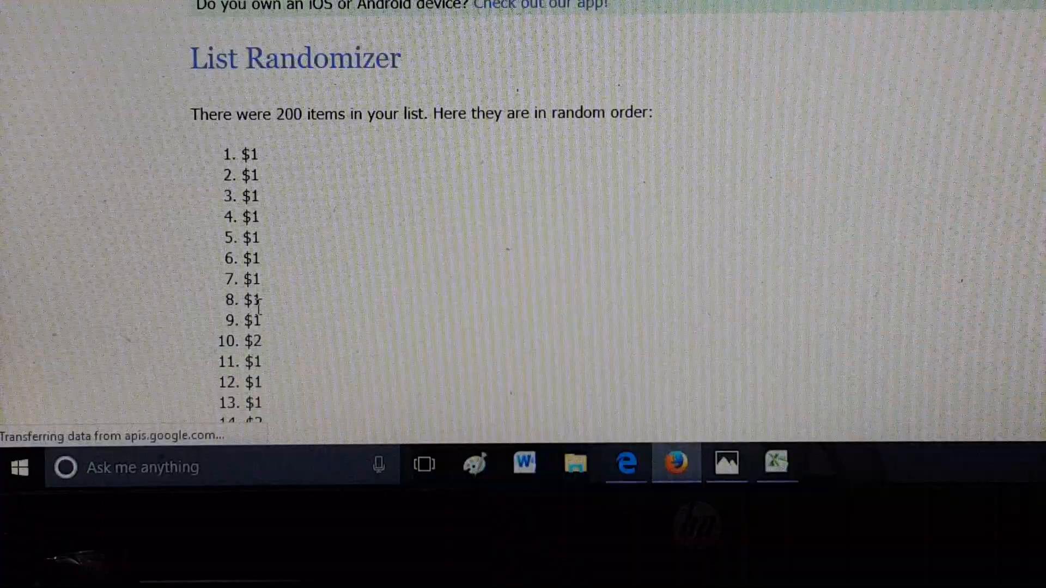
pyautogui.scroll(-3)
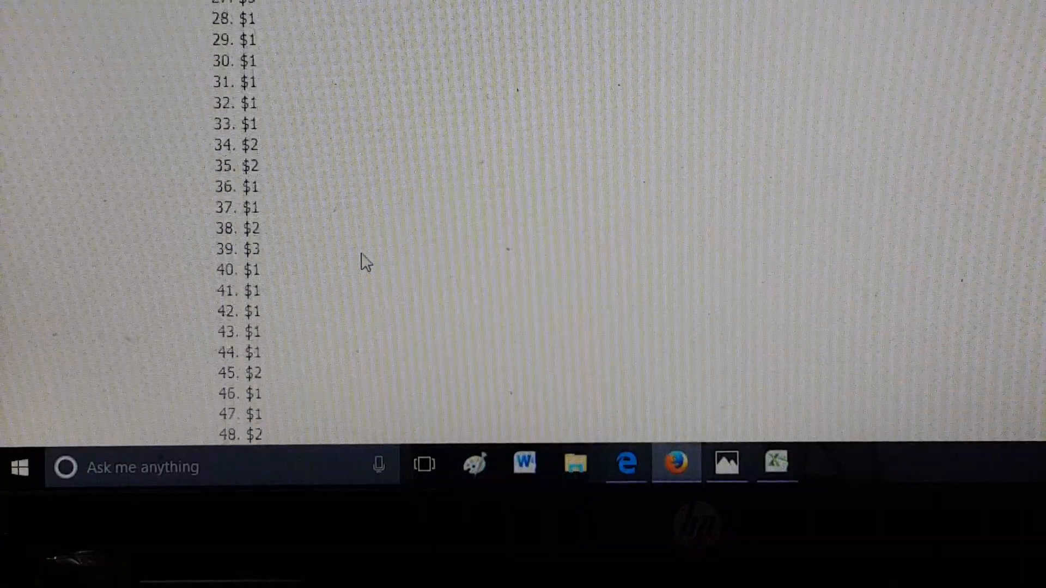
pyautogui.scroll(-3)
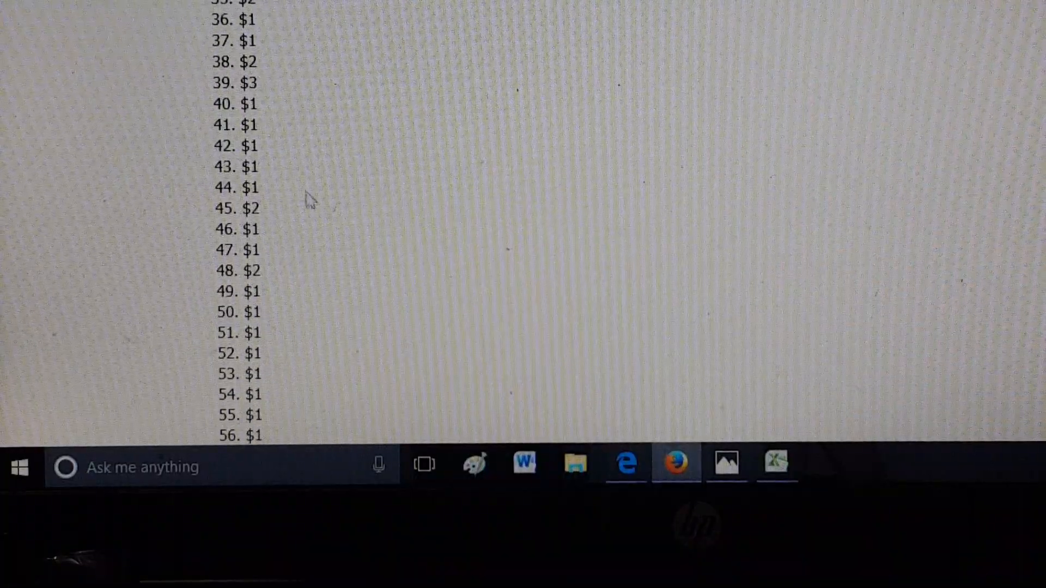